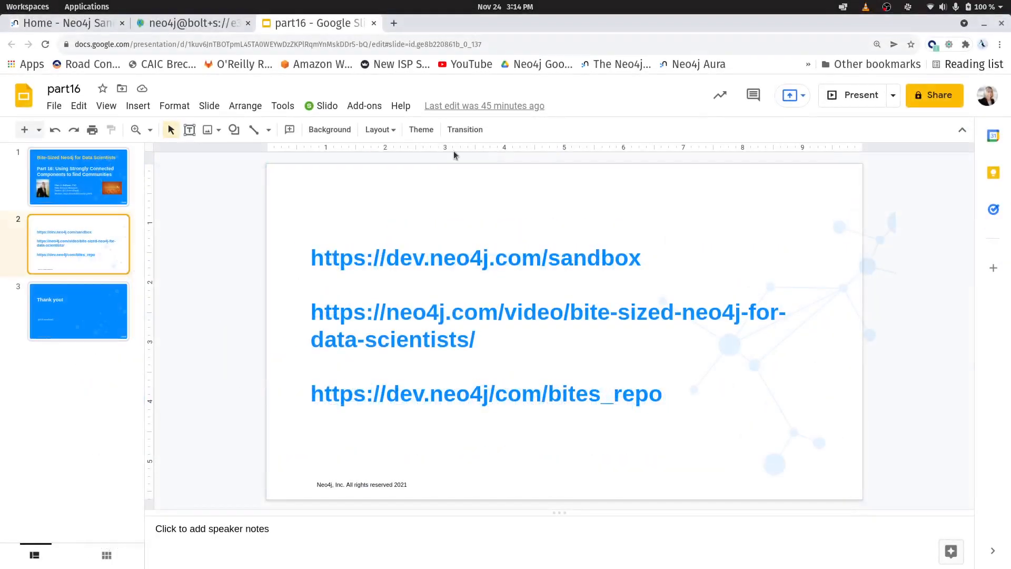
# - Switch from the Google Slides deck to the Neo4j Browser sandbox session
pyautogui.click(192, 22)
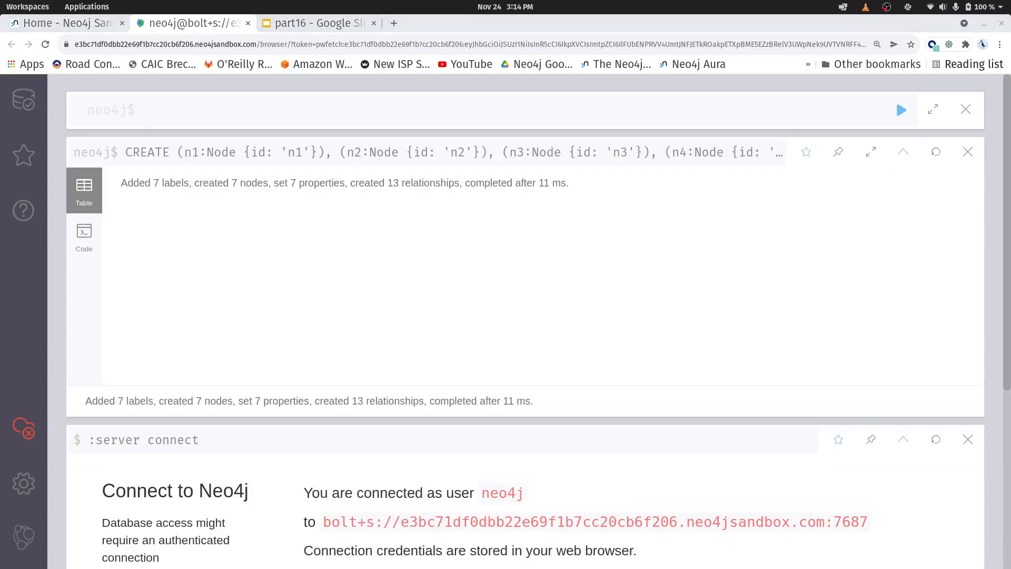
# - Run MATCH (n) RETURN n and inspect nodes n5, n1, n3 and the n1–n3 CONNECTS link
pyautogui.write('MATCH (n) RETURN n')
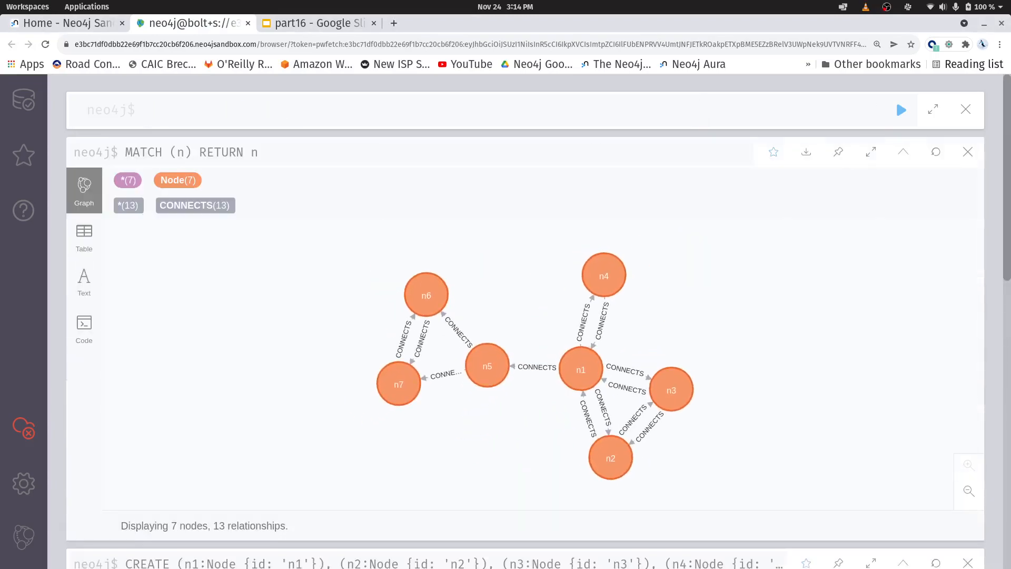
pyautogui.click(487, 365)
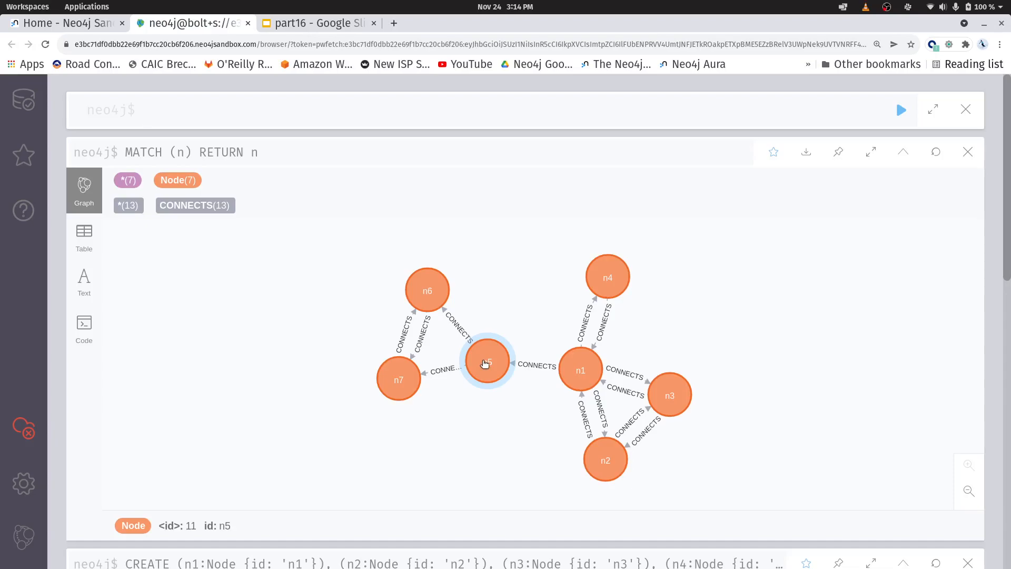
pyautogui.click(579, 369)
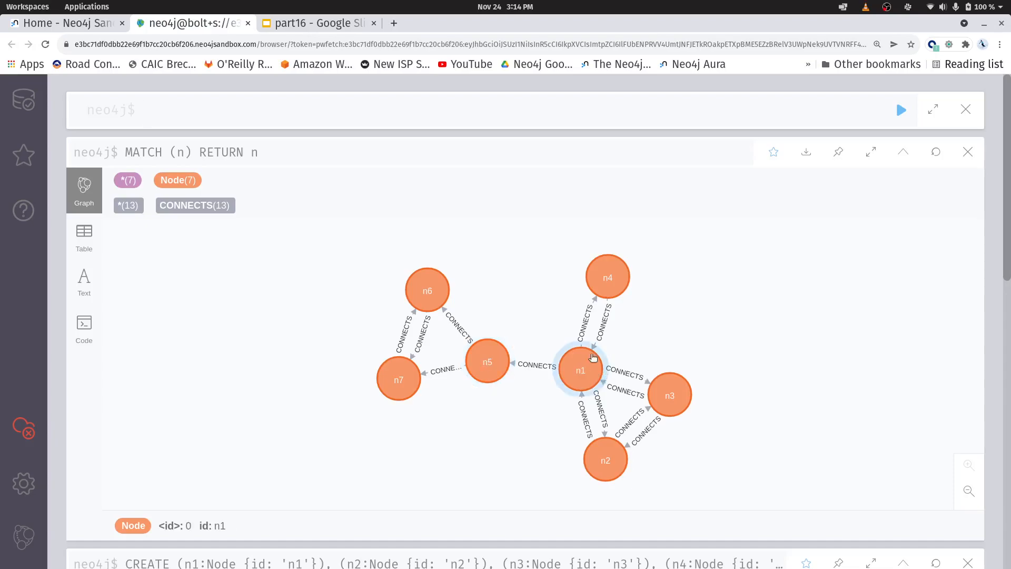
pyautogui.click(670, 395)
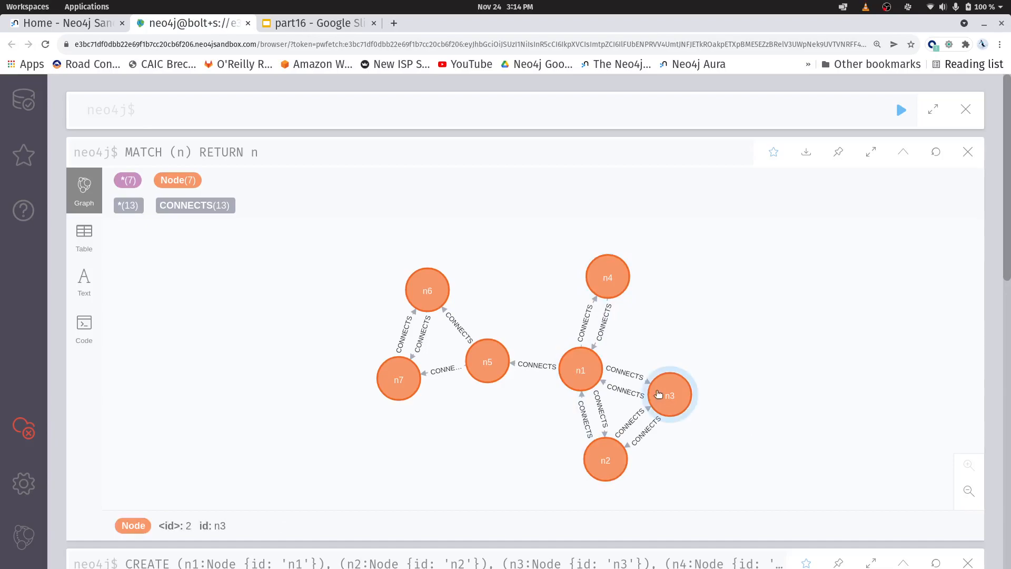
pyautogui.click(623, 377)
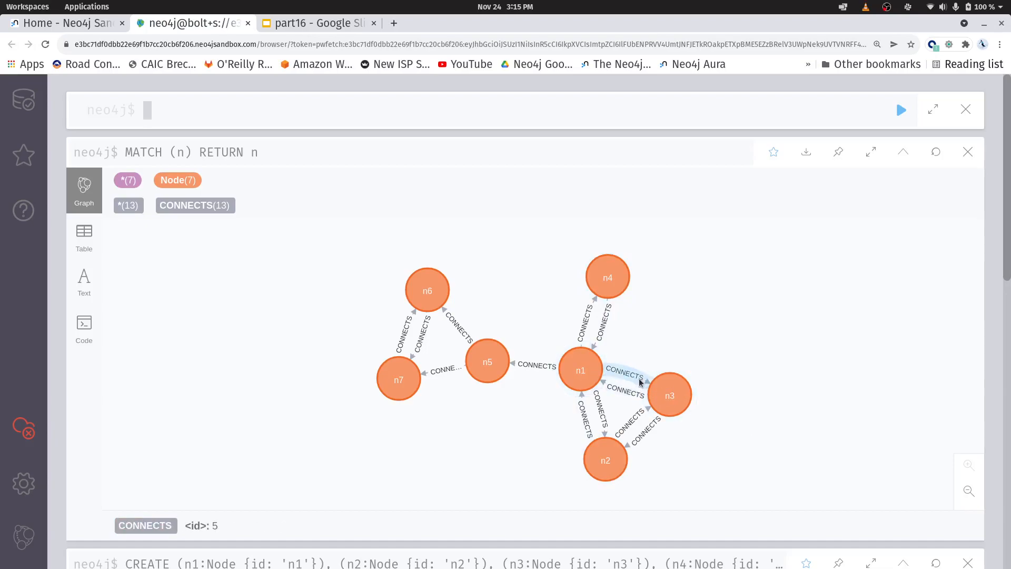
# - Re-check n3, the n1–n3 relationship, n5 and n1, then deselect to show graph totals
pyautogui.click(670, 395)
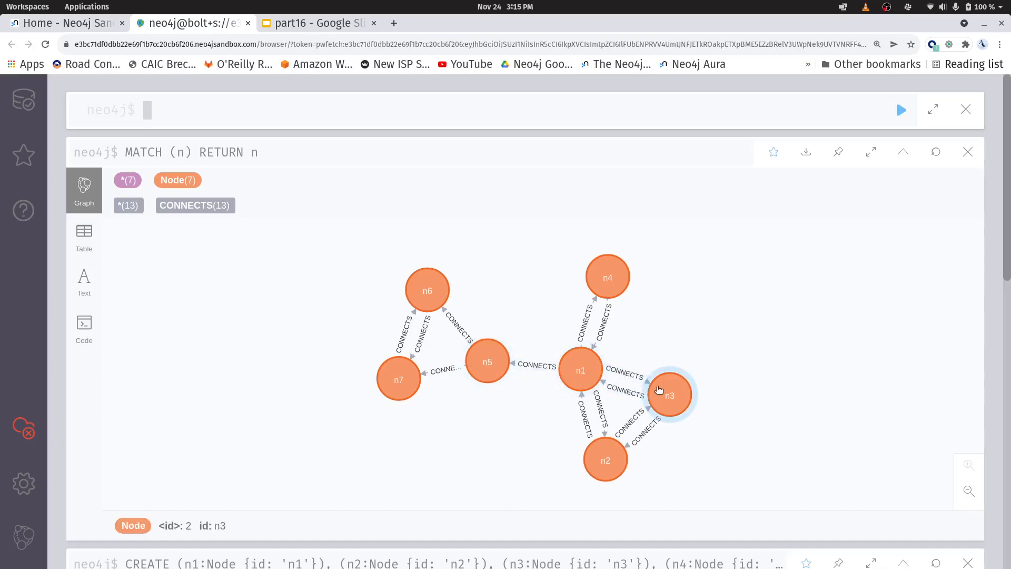
pyautogui.click(625, 376)
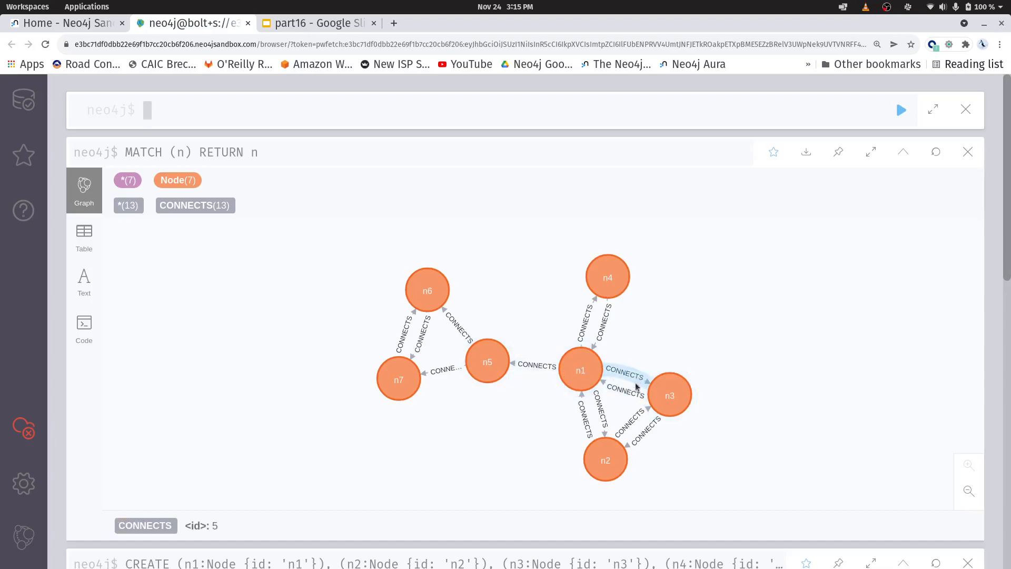
pyautogui.click(625, 390)
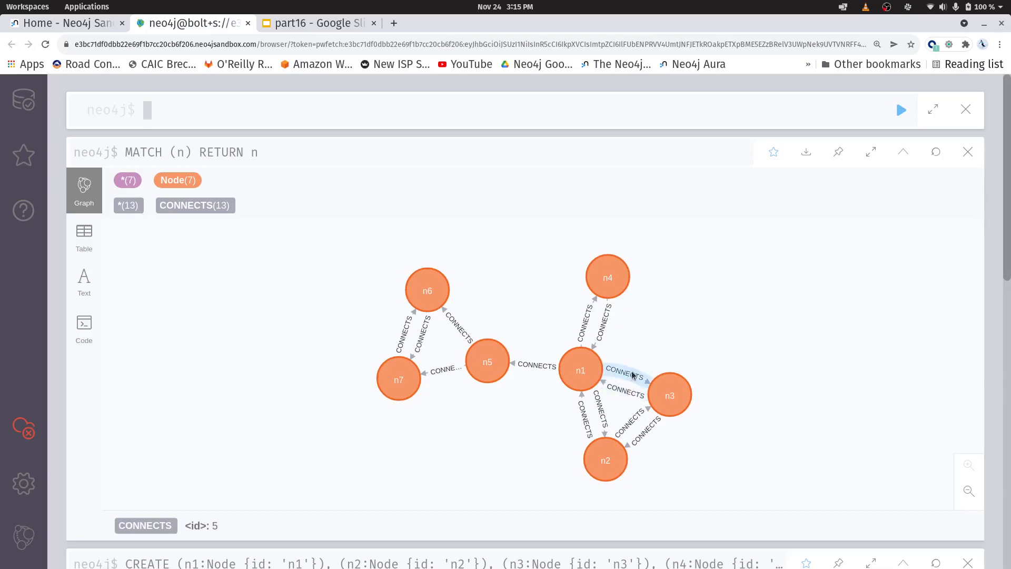
pyautogui.click(579, 370)
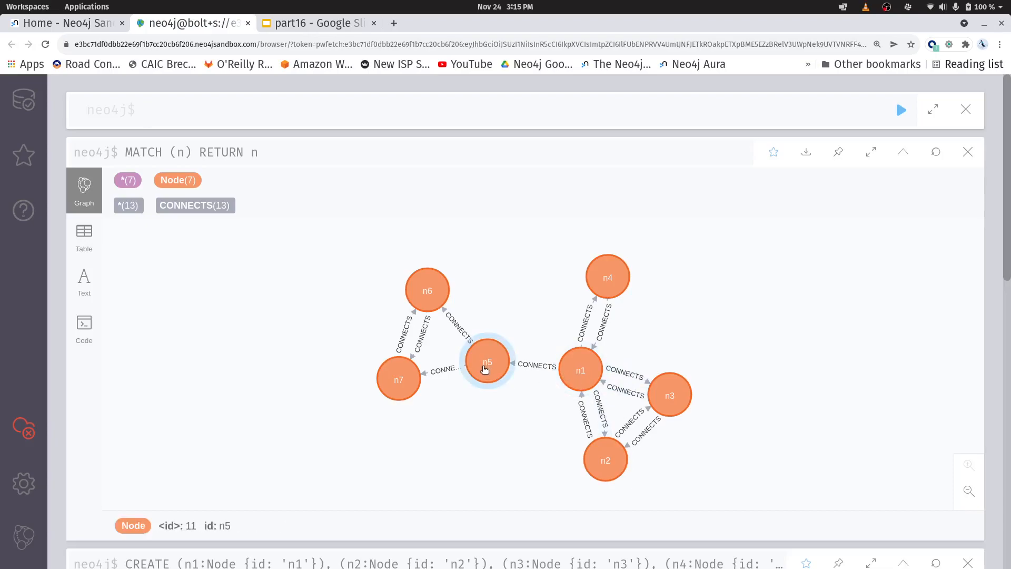
pyautogui.click(580, 369)
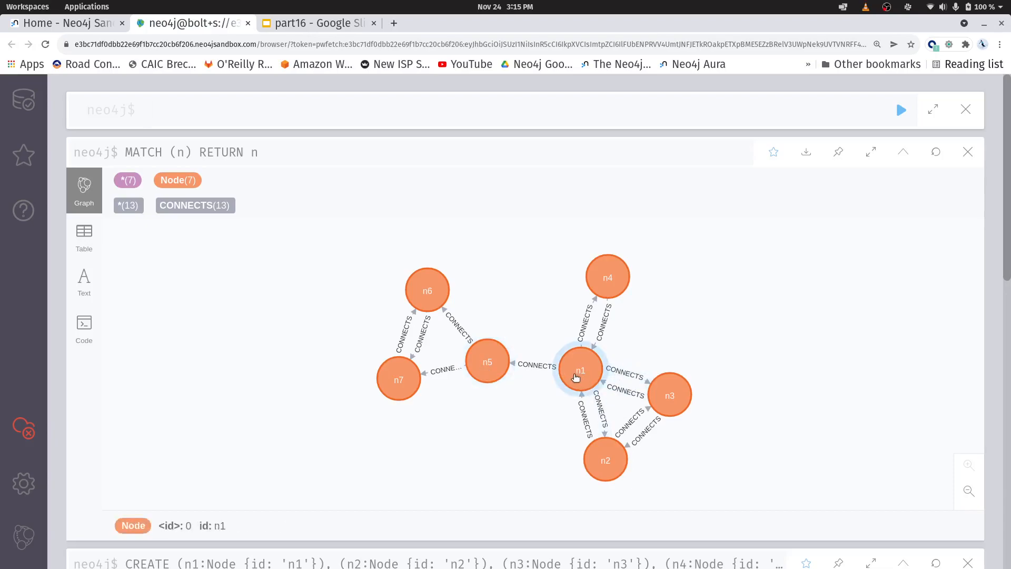
pyautogui.click(536, 366)
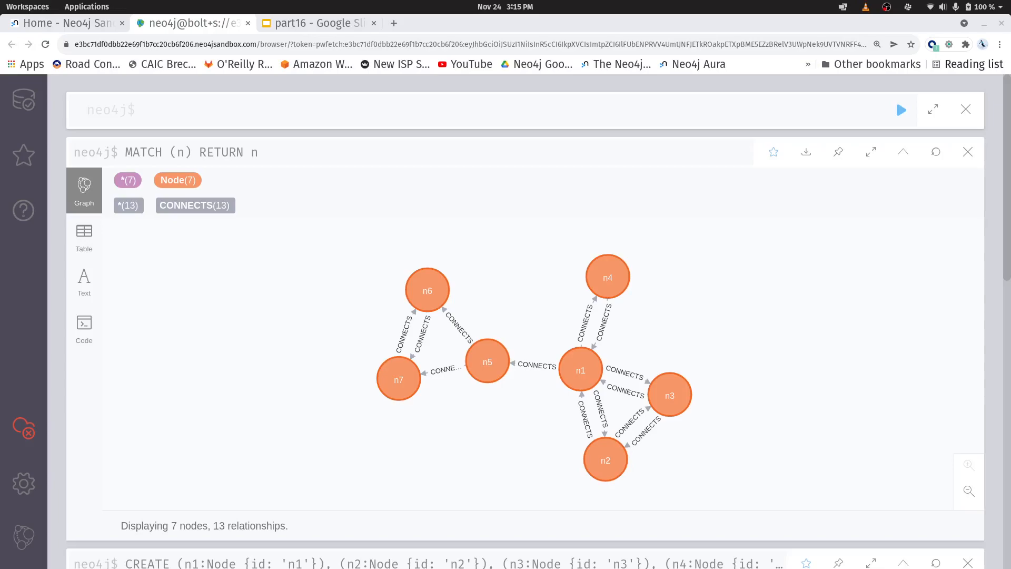
pyautogui.moveTo(701, 153)
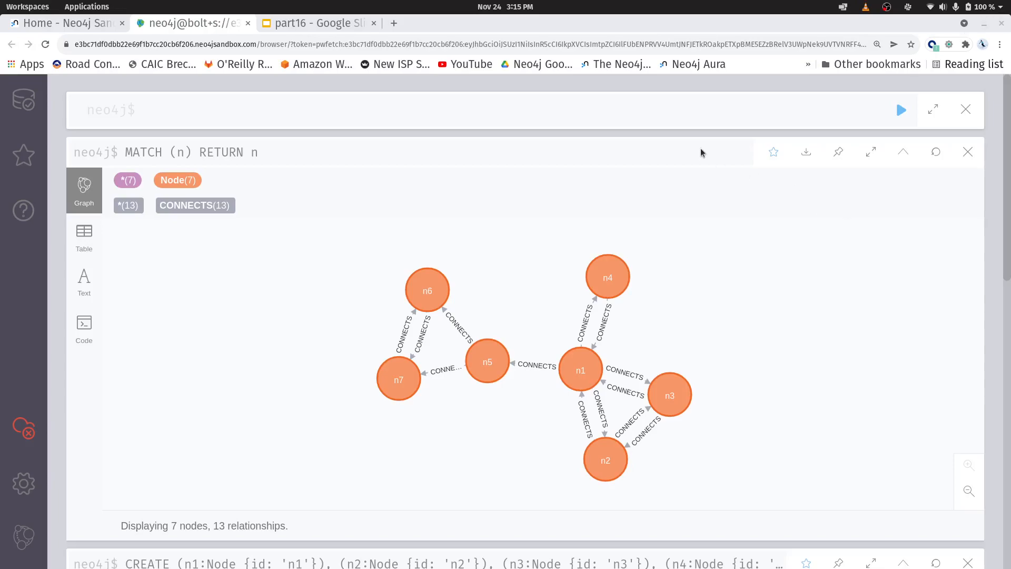
# - Run CALL gds.graph.create('my_graph', '*', '*') to project all nodes and relationships
pyautogui.write("CALL gds.graph.create('my_graph', '*', '*')")
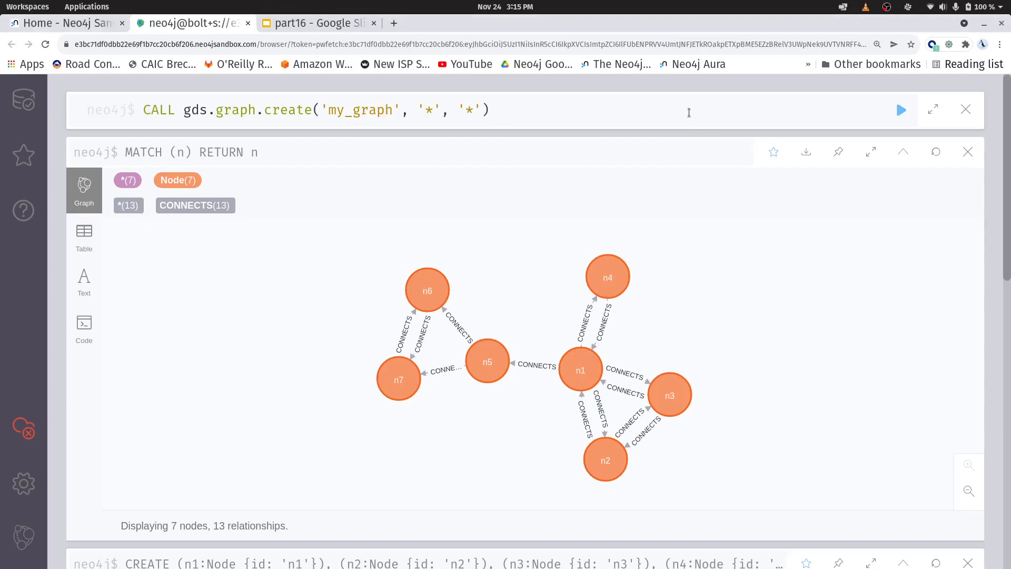
pyautogui.moveTo(510, 189)
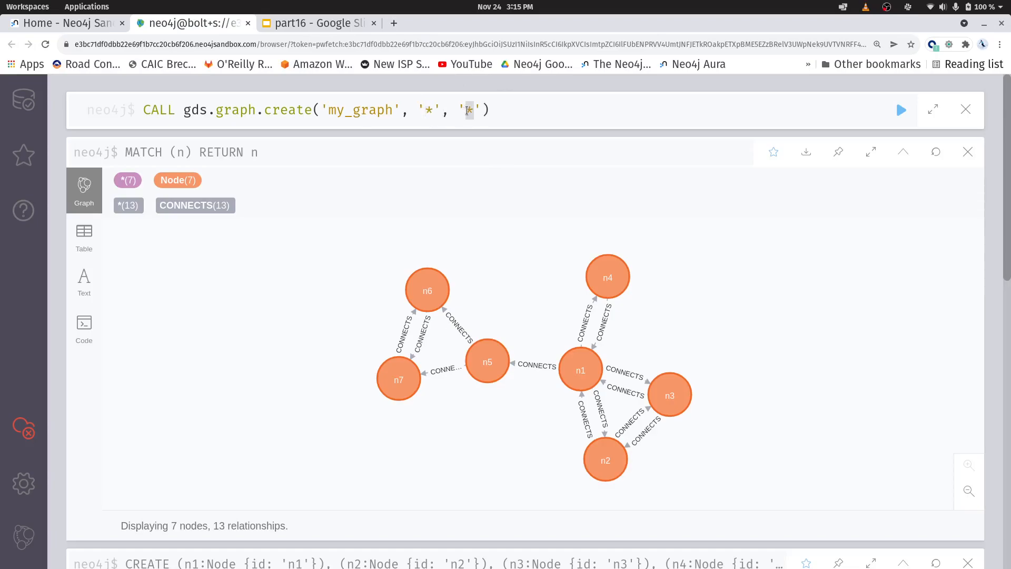
pyautogui.click(901, 110)
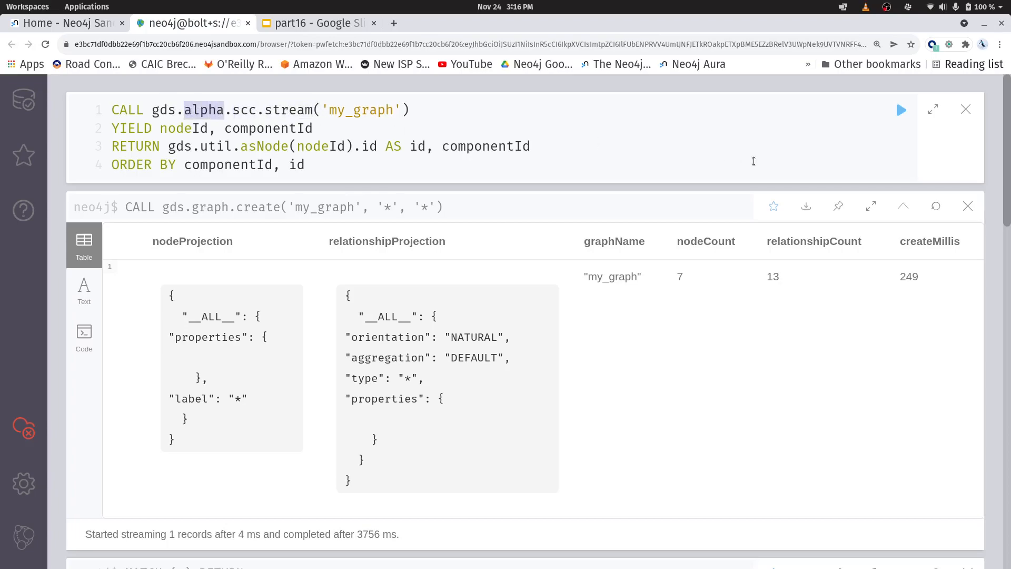
pyautogui.moveTo(814, 19)
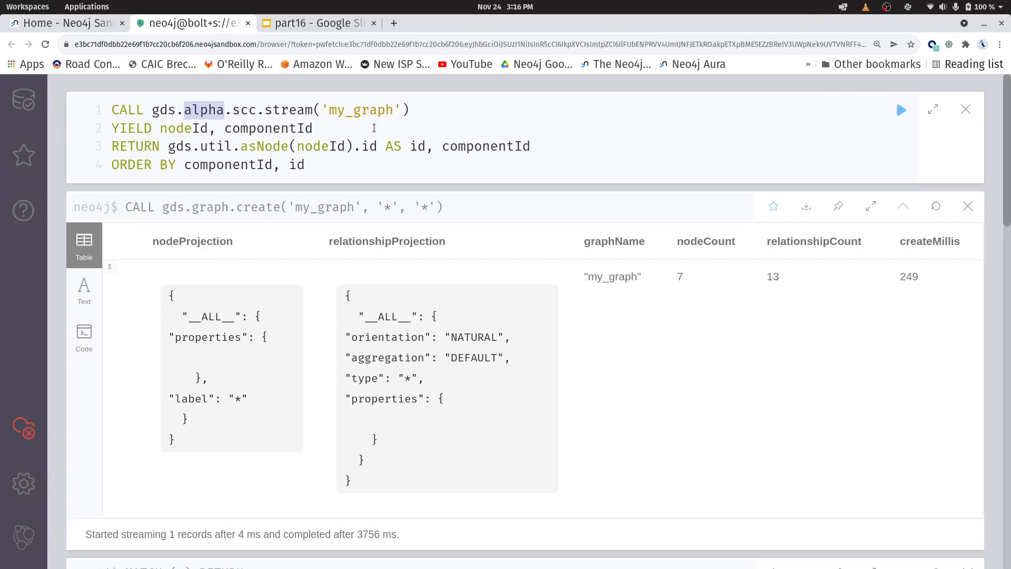
# - Run gds.alpha.scc.stream('my_graph') returning node id and componentId ordered by component
pyautogui.doubleClick(359, 109)
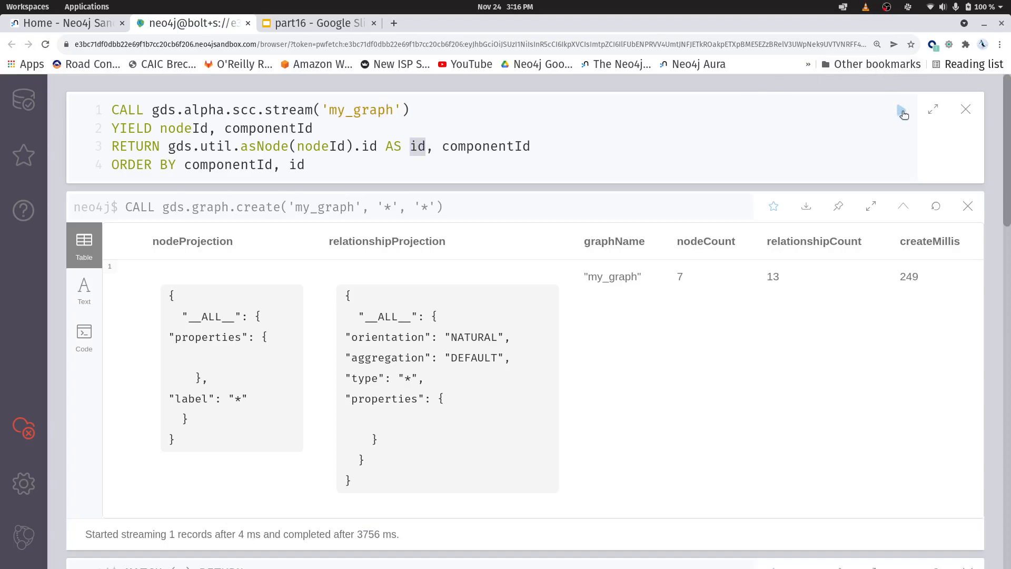
pyautogui.click(902, 110)
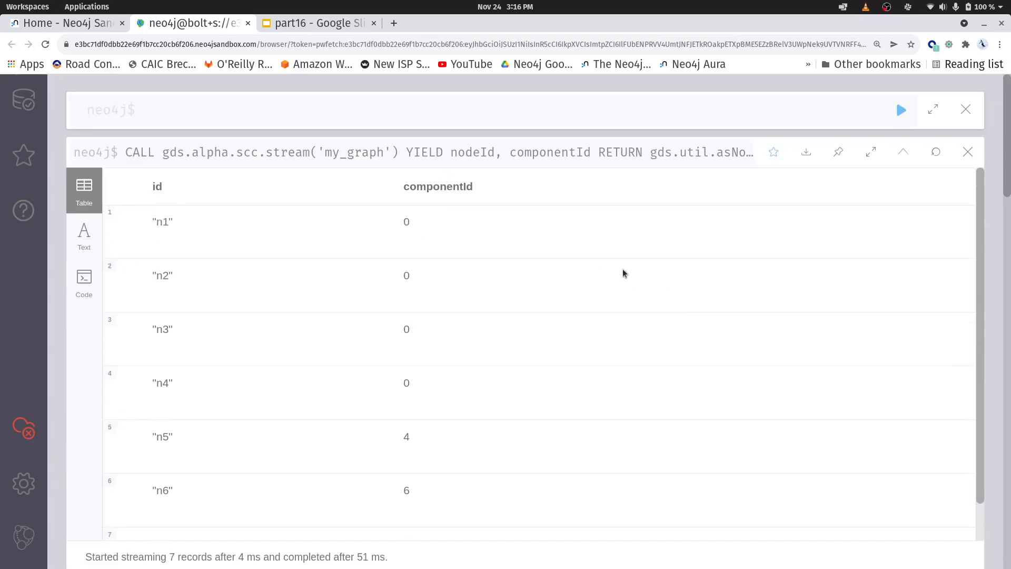
pyautogui.moveTo(235, 234)
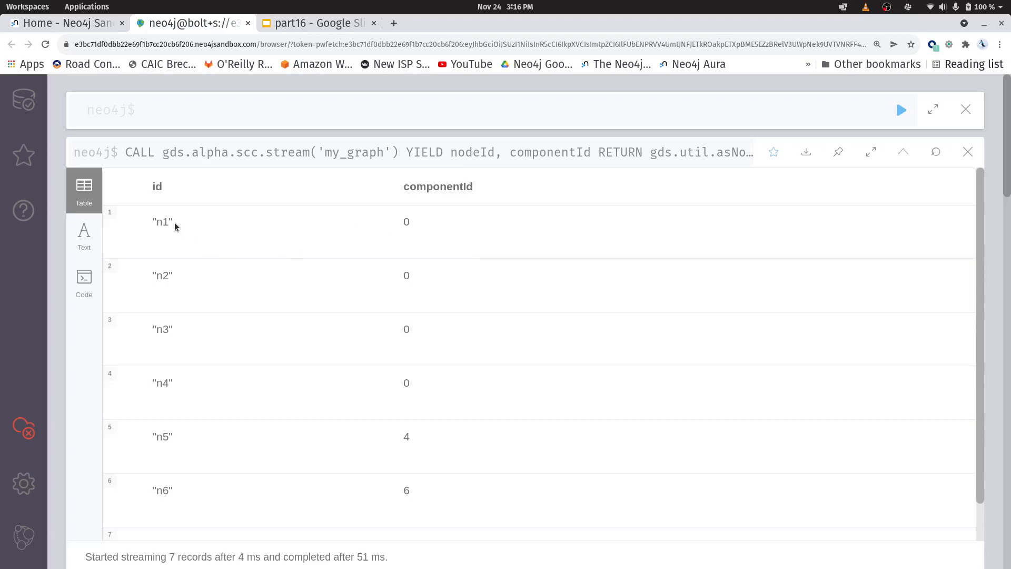
pyautogui.moveTo(159, 384)
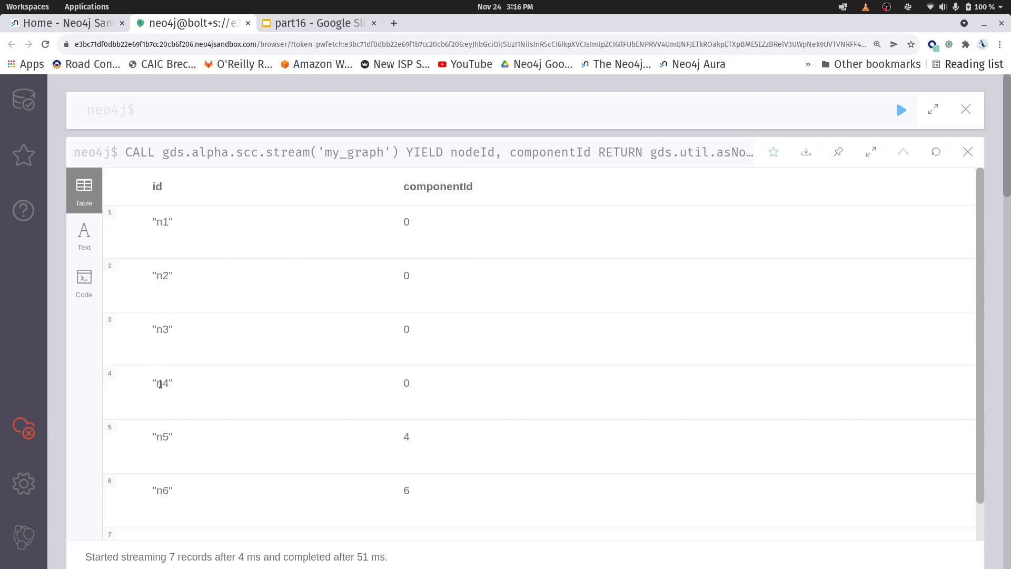
# - Scroll the SCC table to row n7, then back to the MATCH (n) graph frame
pyautogui.scroll(-3)
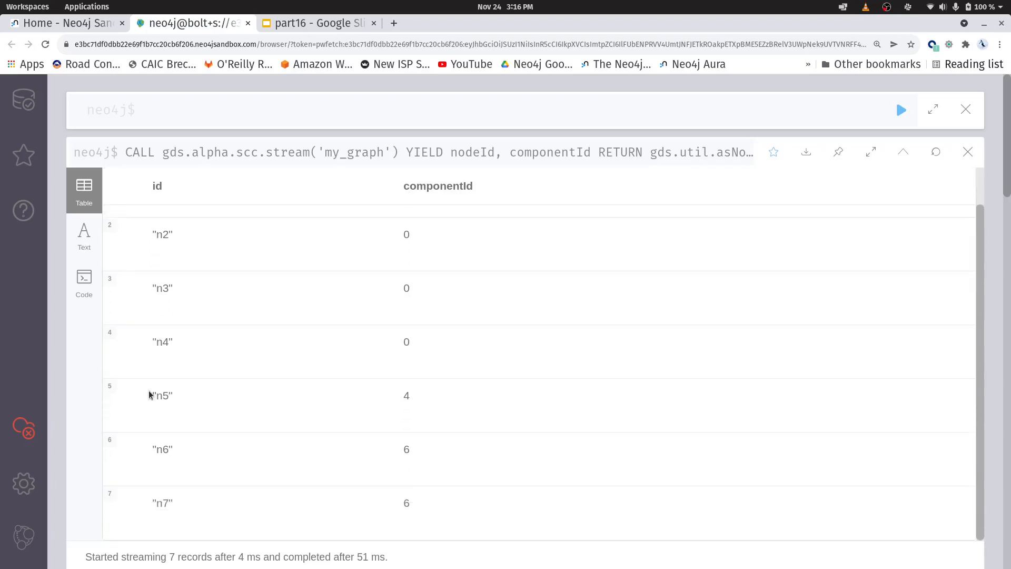
pyautogui.moveTo(298, 528)
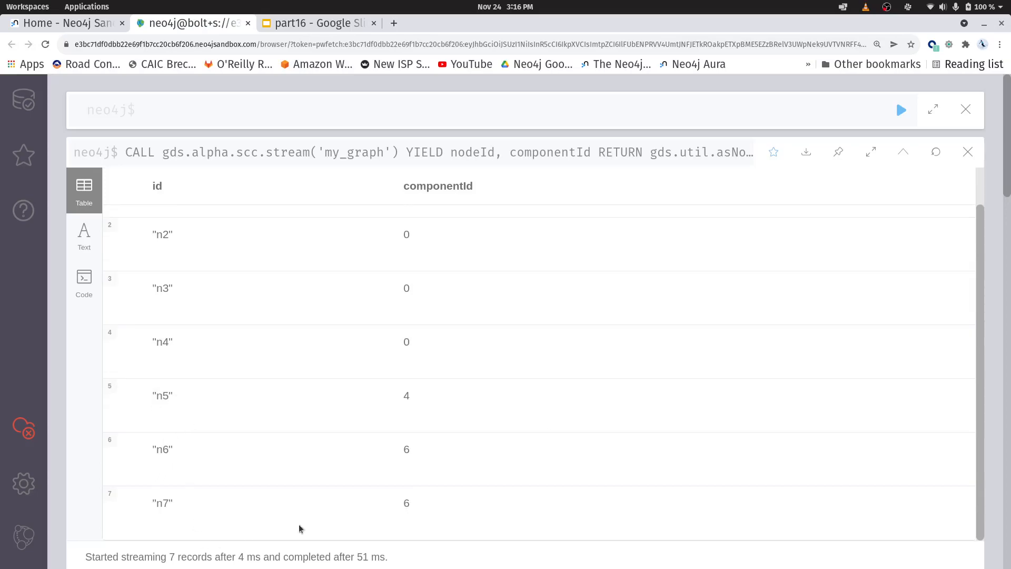
pyautogui.scroll(-3)
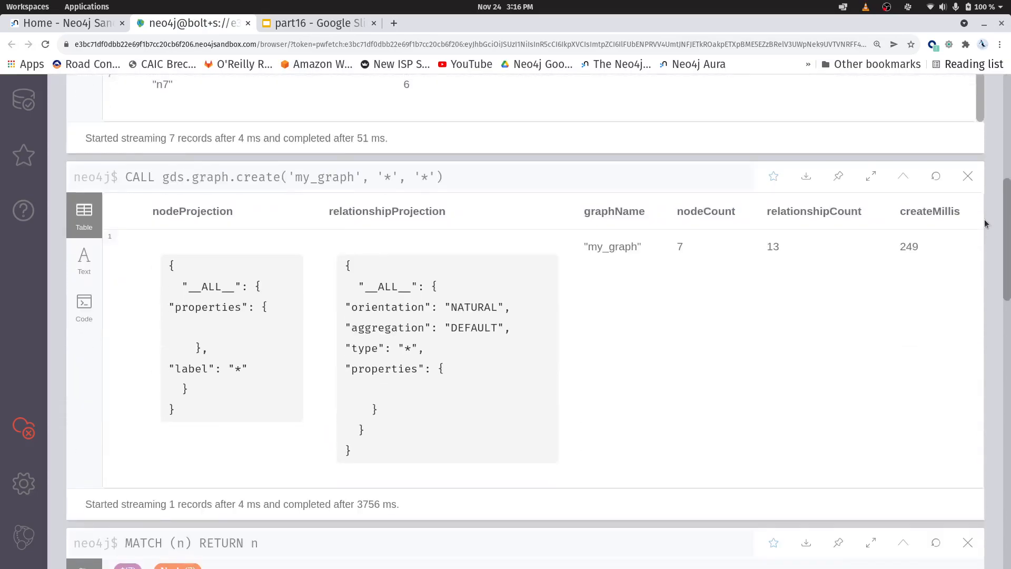
pyautogui.scroll(-3)
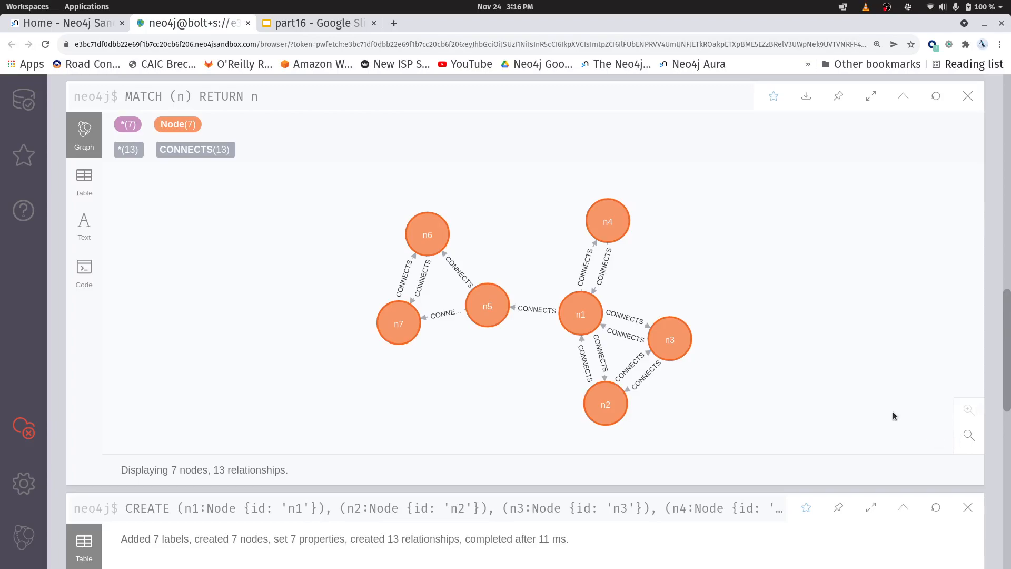
# - Inspect n4, an n1–n3 CONNECTS link, n6 and n5, deselect, then switch to the part16 deck
pyautogui.click(607, 220)
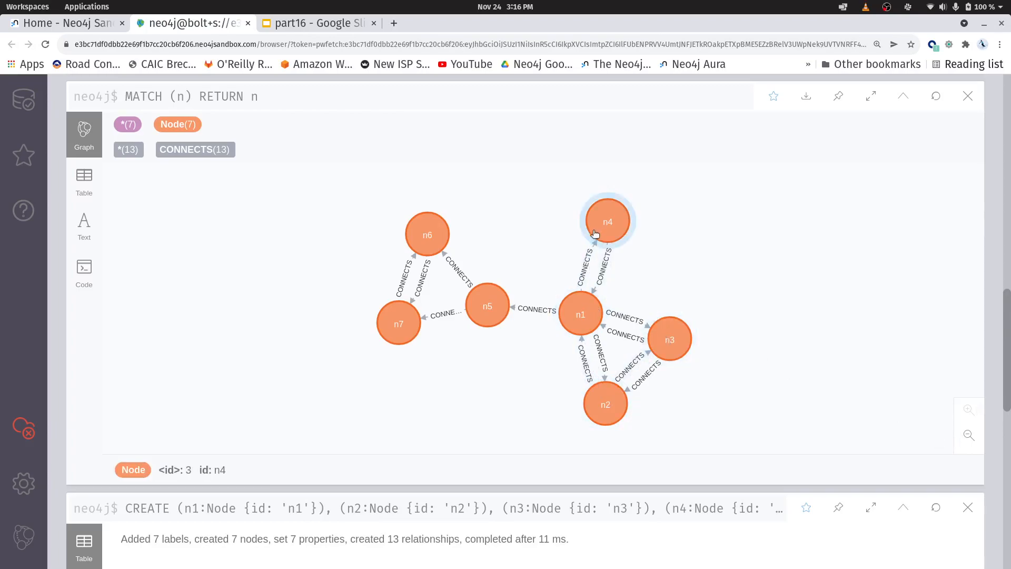
pyautogui.click(623, 331)
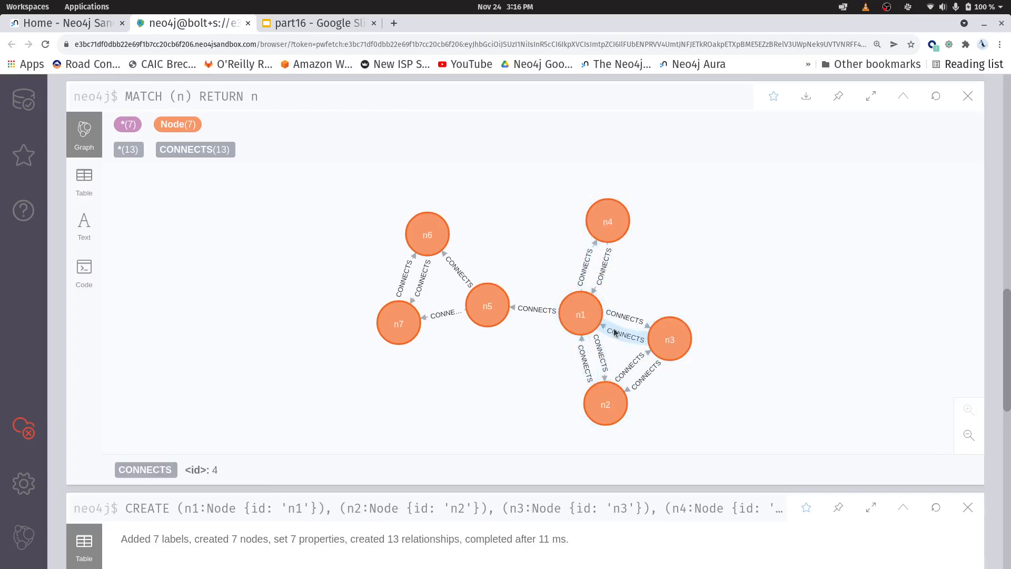
pyautogui.click(428, 234)
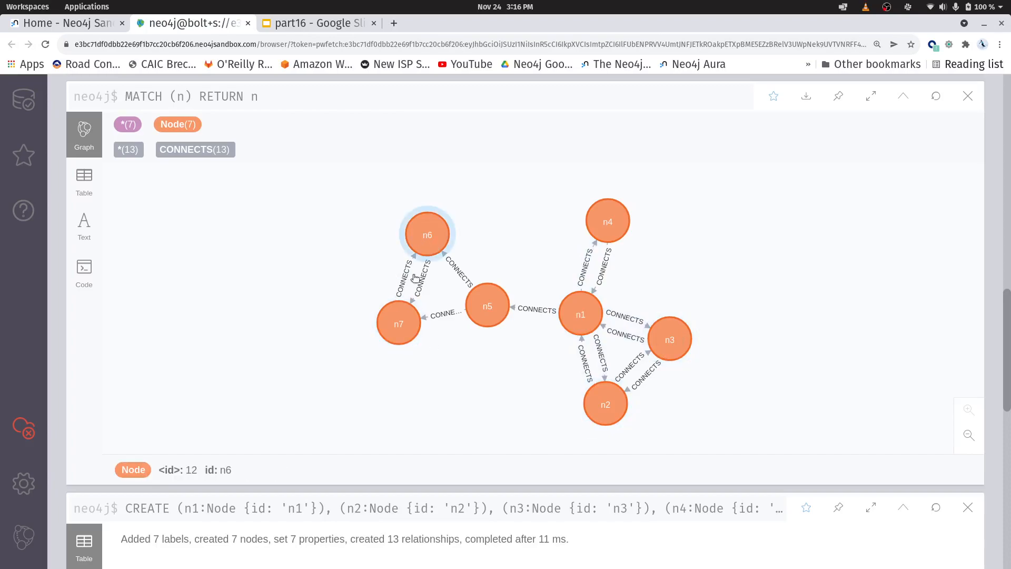
pyautogui.moveTo(426, 226)
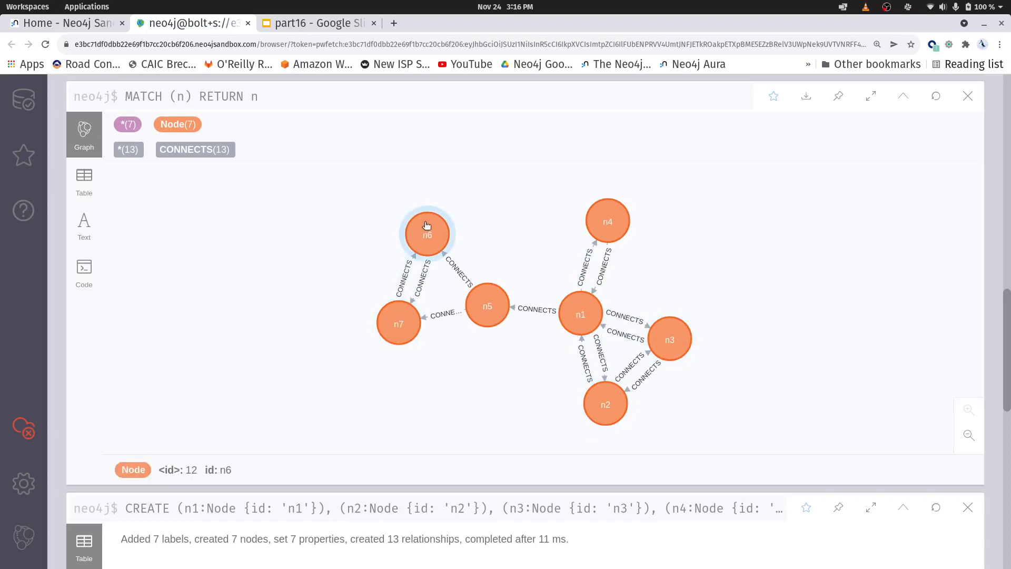
pyautogui.click(487, 306)
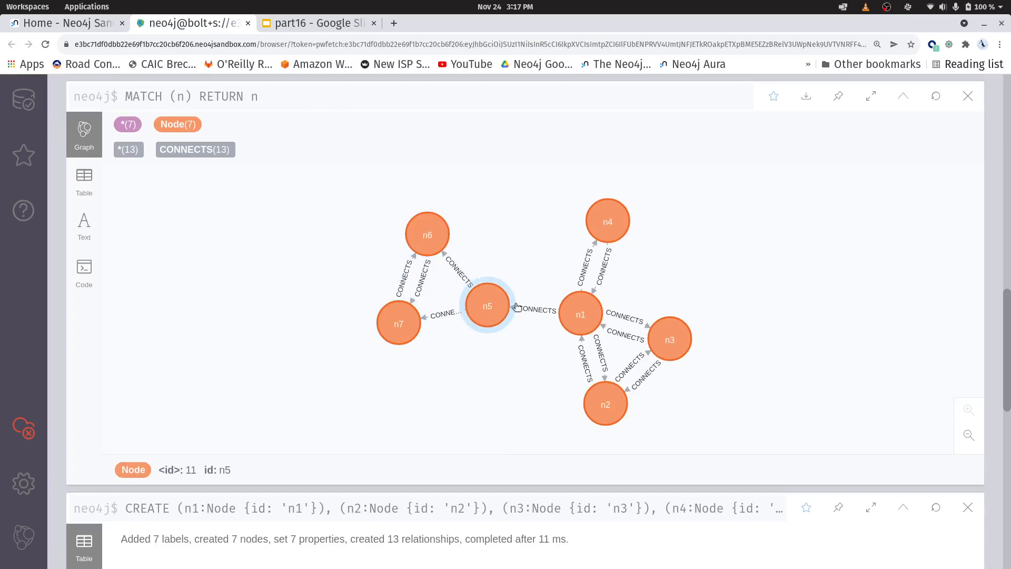
pyautogui.click(768, 341)
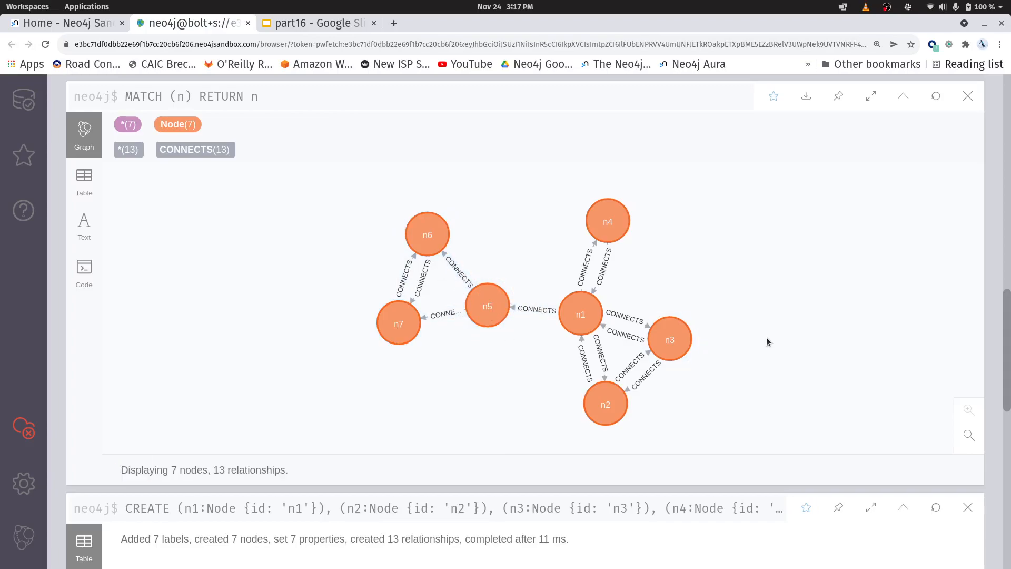
pyautogui.moveTo(769, 347)
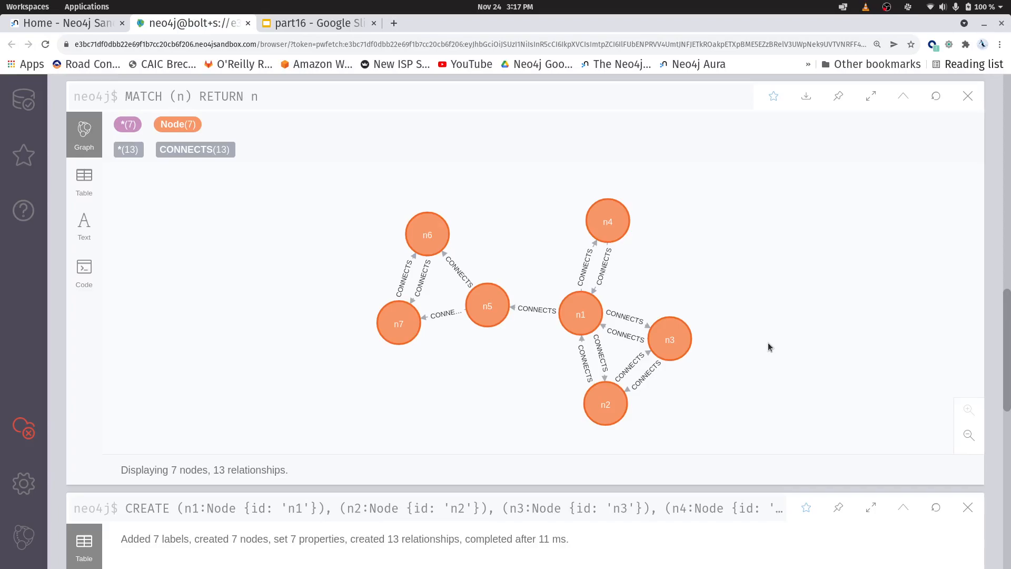
pyautogui.click(316, 23)
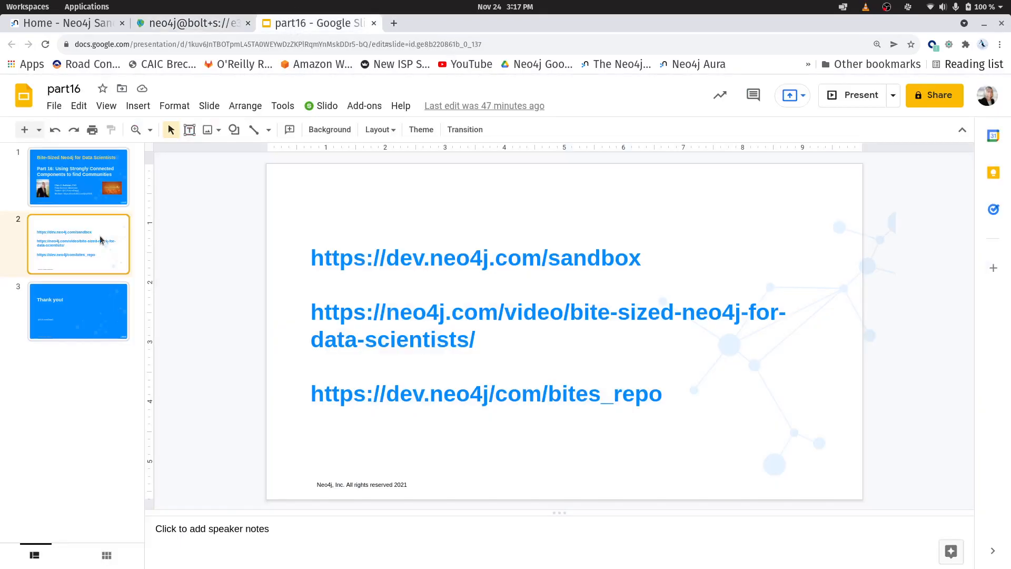
# - Show slide 3, the closing 'Thank you!' slide of the part16 deck
pyautogui.click(78, 311)
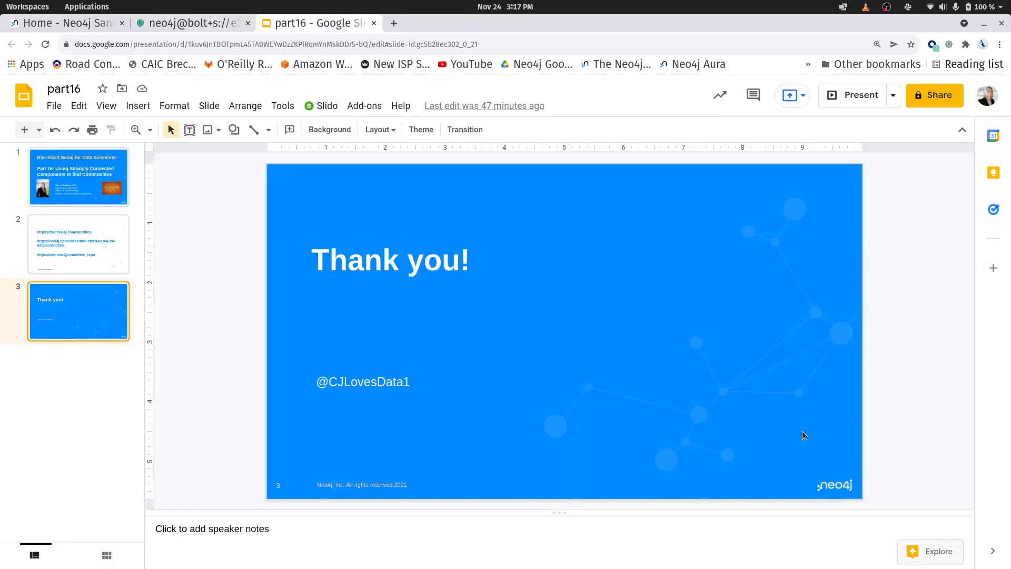
pyautogui.moveTo(790, 431)
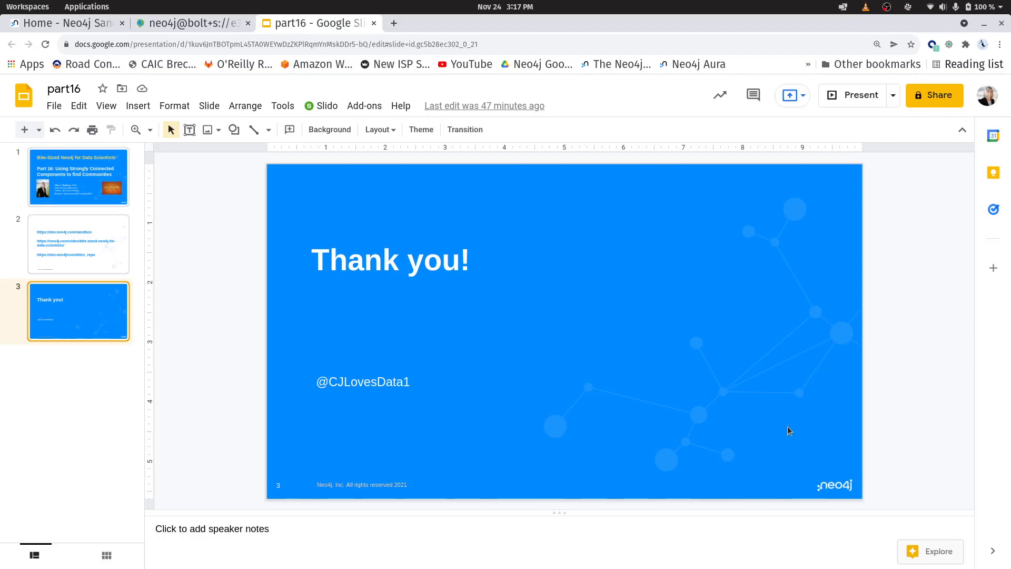